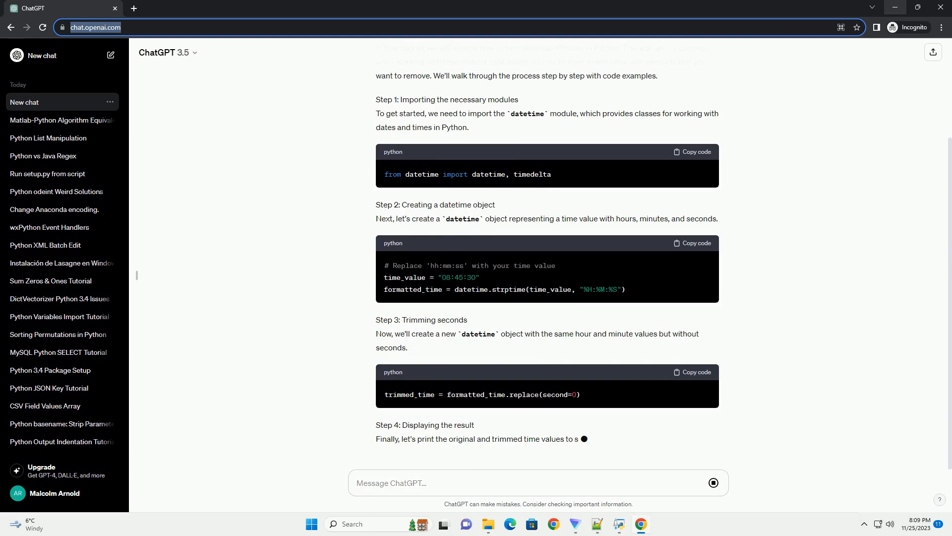
scroll("down", 3)
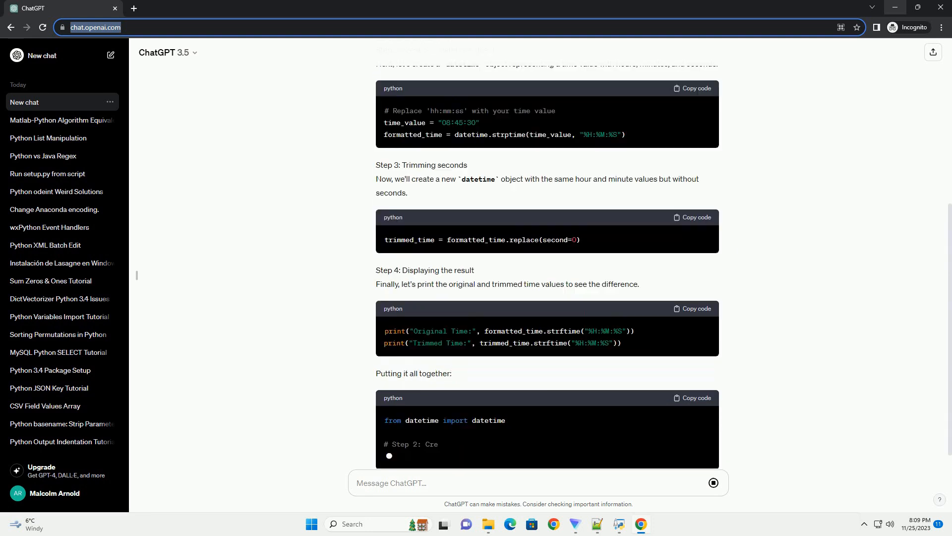
scroll("down", 3)
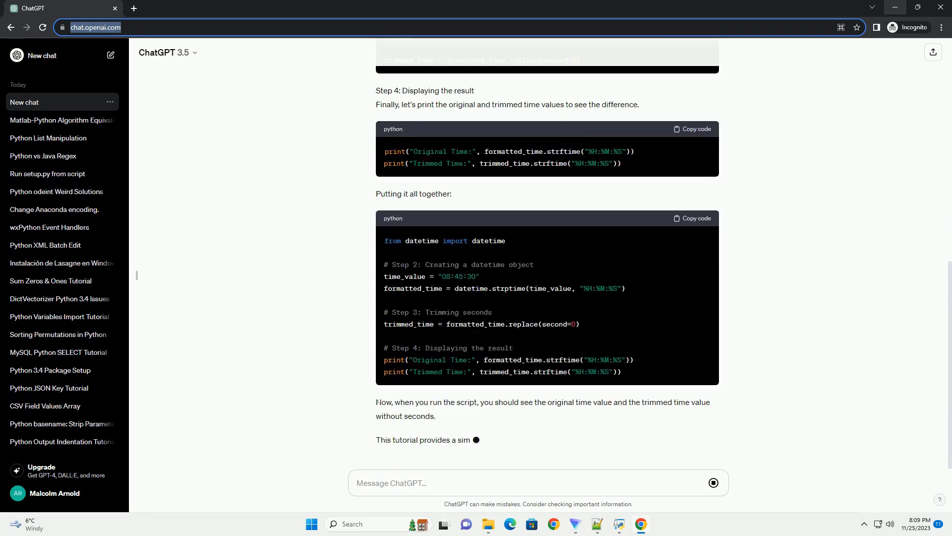
scroll("down", 3)
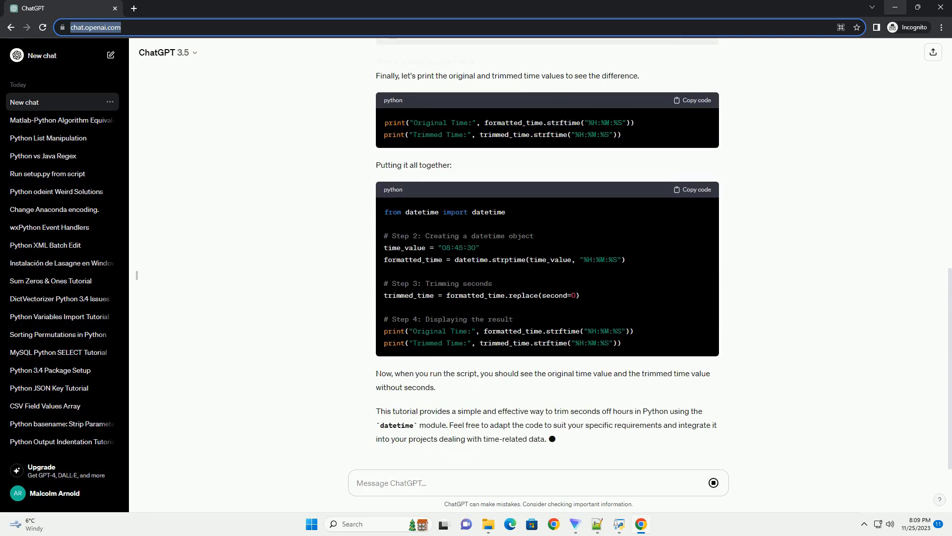